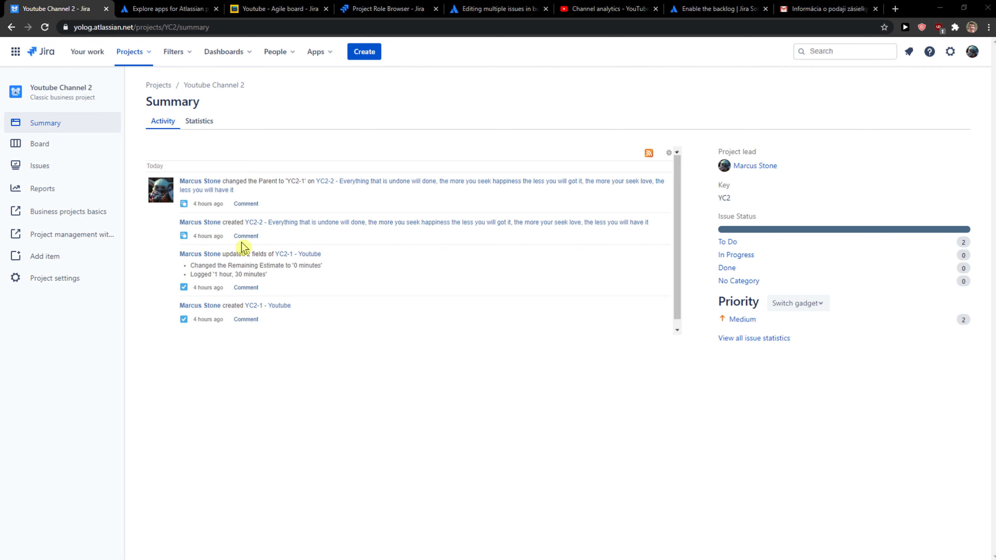
mouse_move(364, 482)
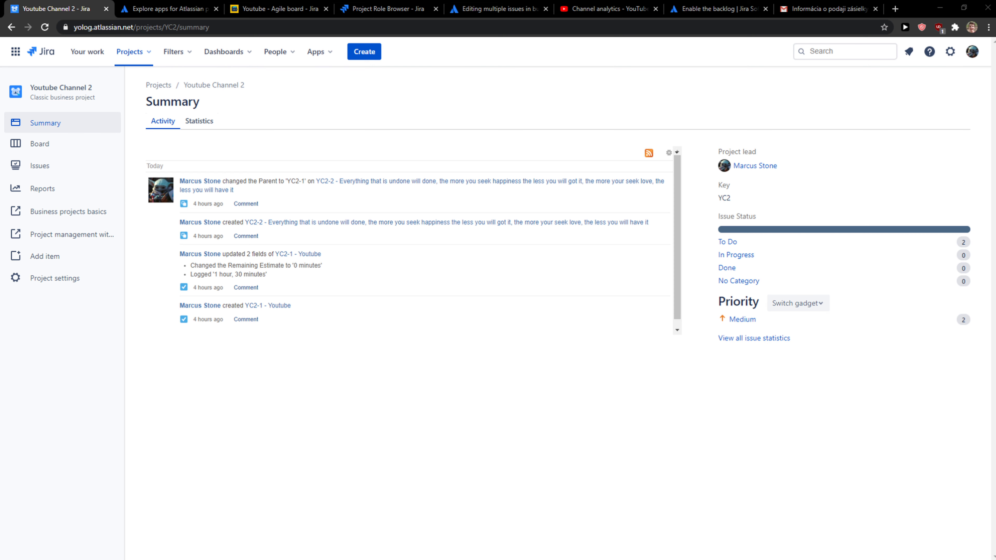
mouse_move(880, 140)
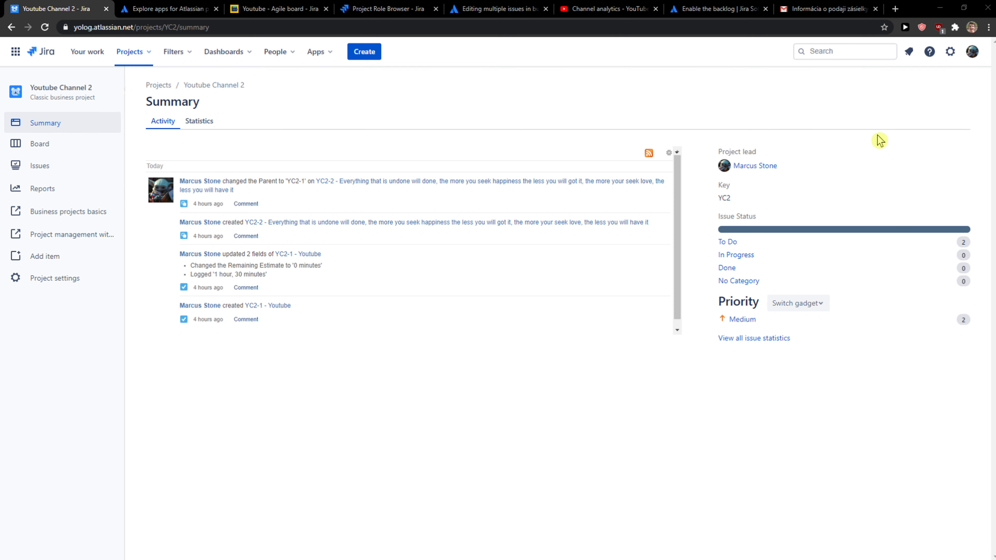
Navigate from the overview to the projects list and into the Youtube Channel 2 project.
click(87, 51)
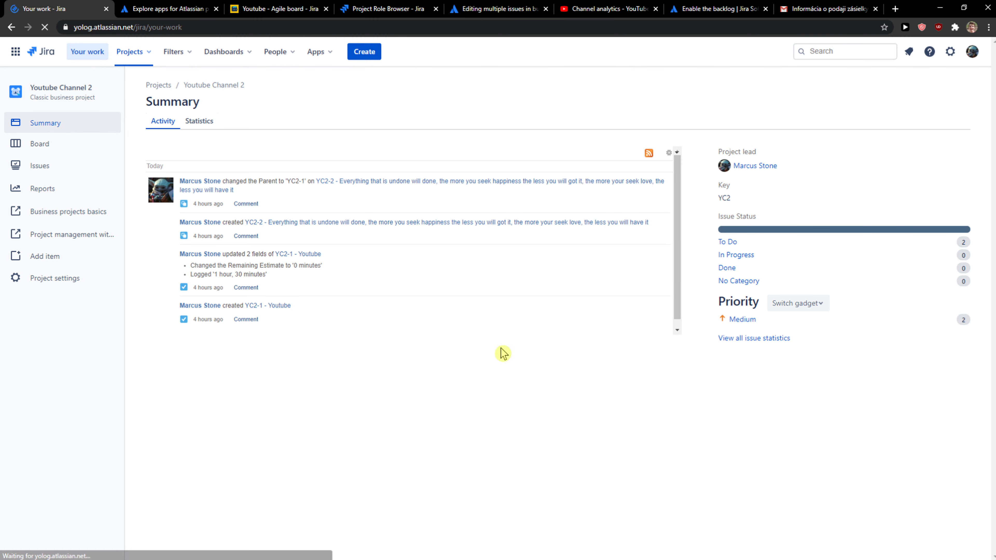
click(40, 51)
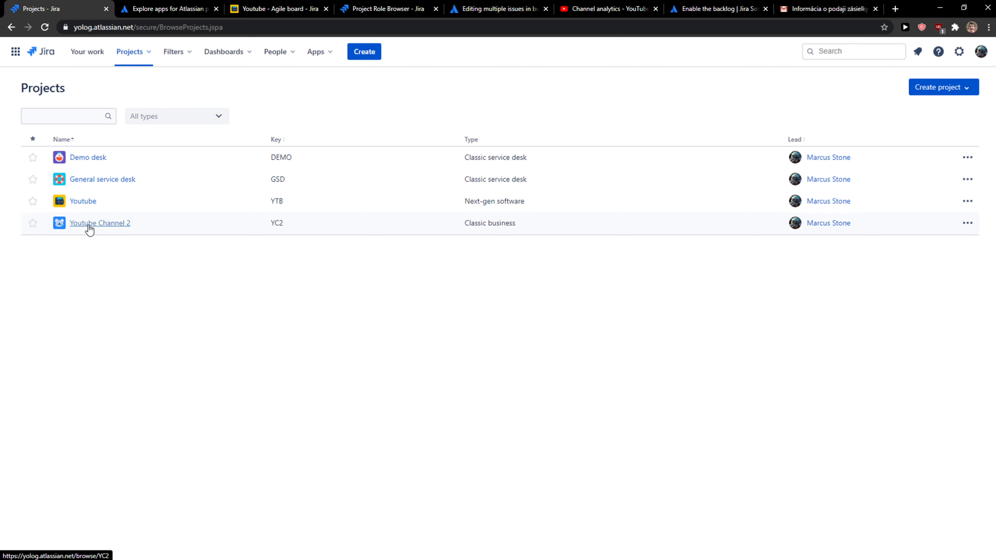
click(100, 223)
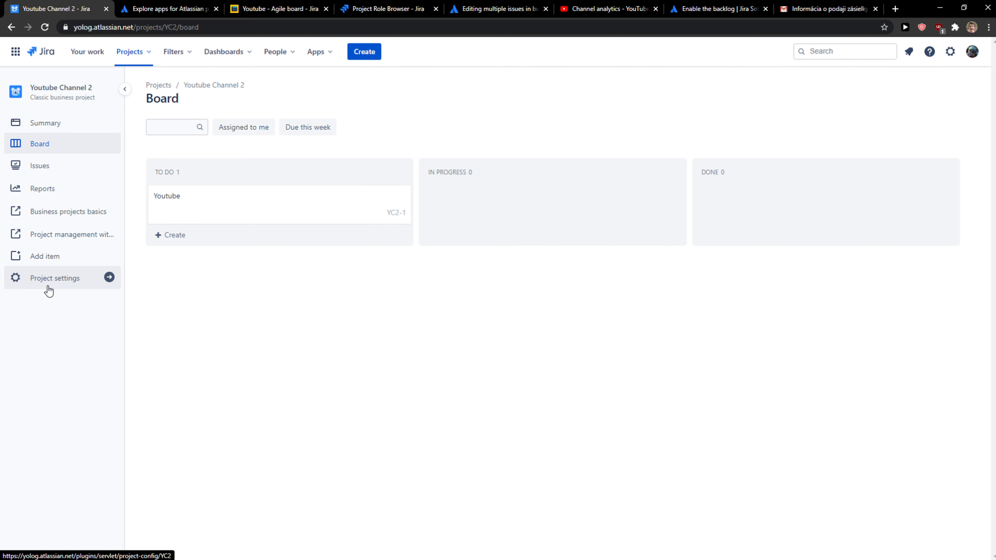
Go to the project's settings and its People page, which lists no members yet.
click(55, 278)
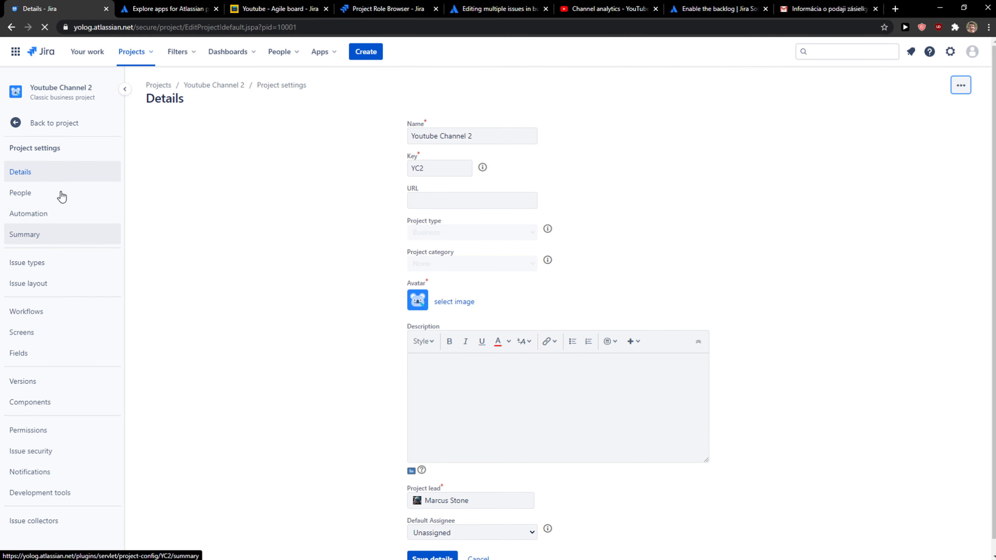
click(20, 193)
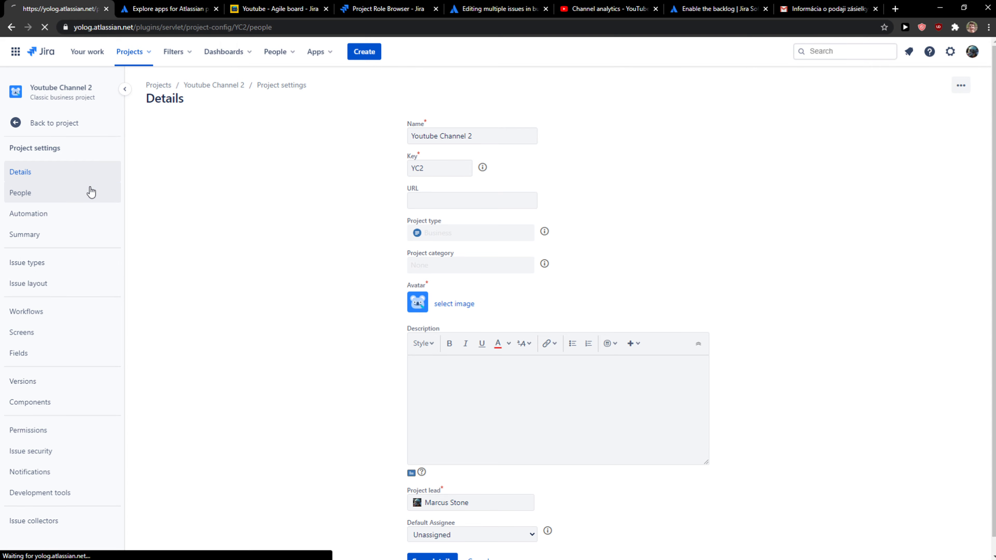
click(20, 193)
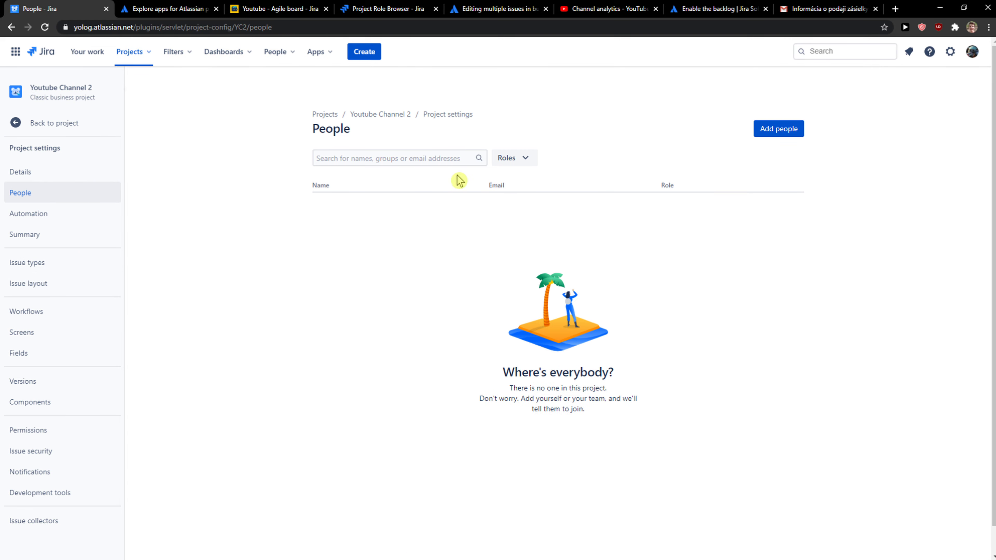
click(777, 128)
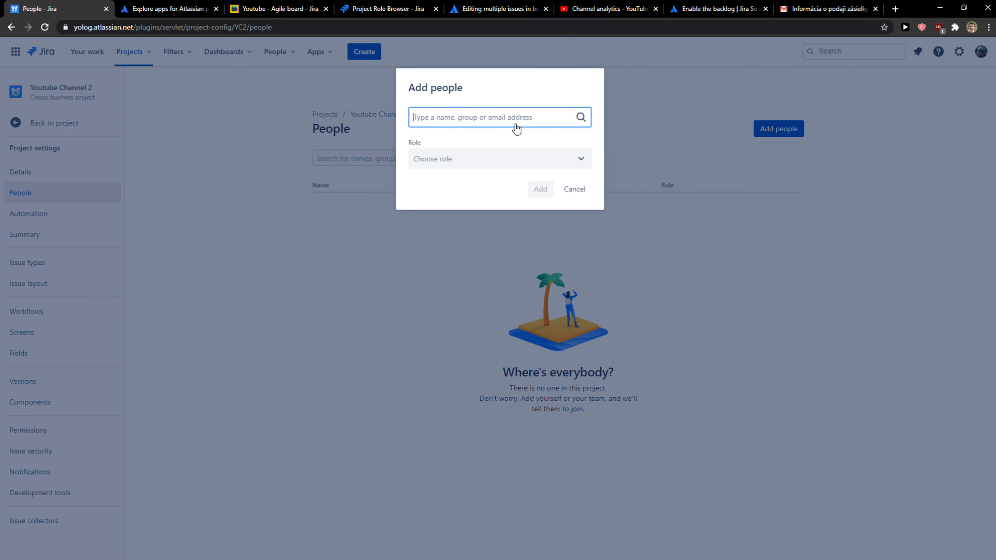
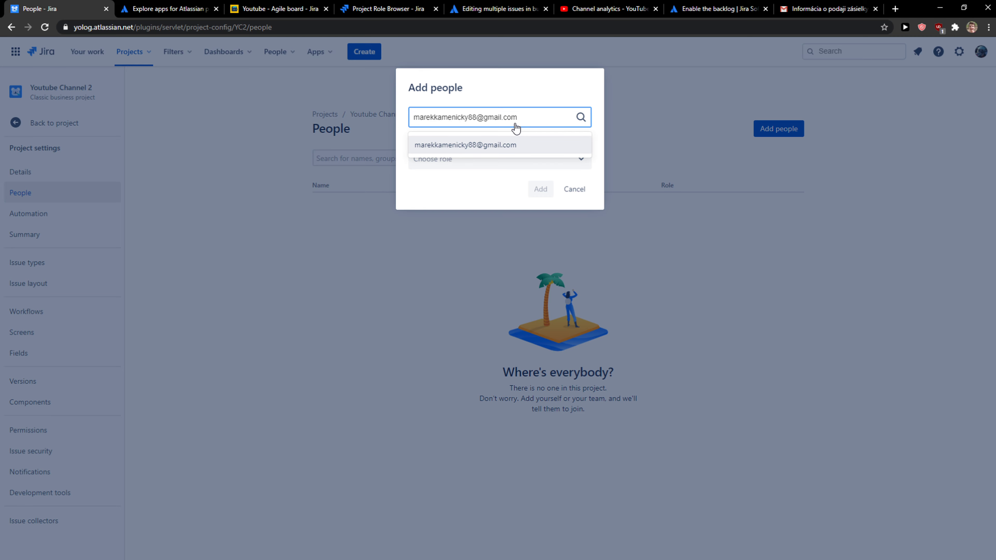
click(498, 159)
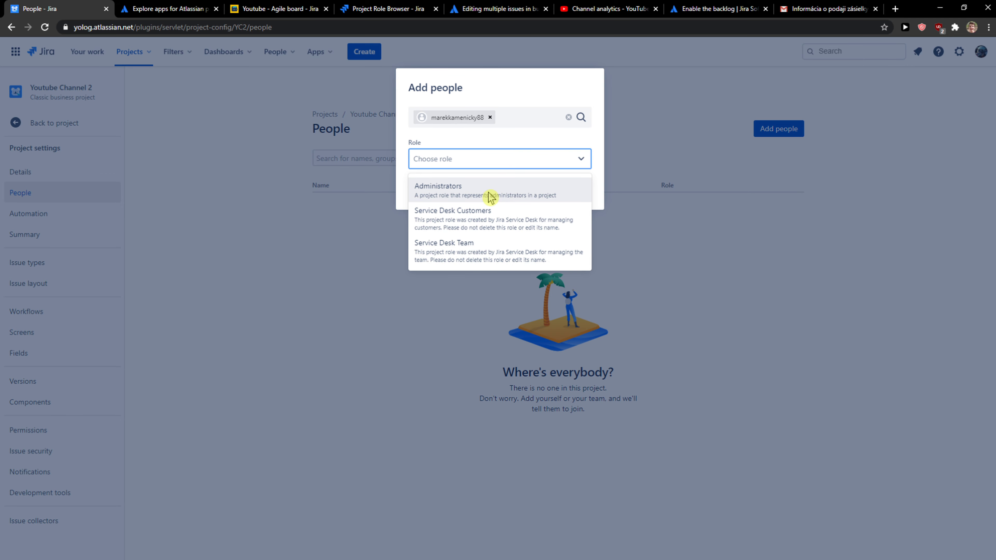
click(438, 189)
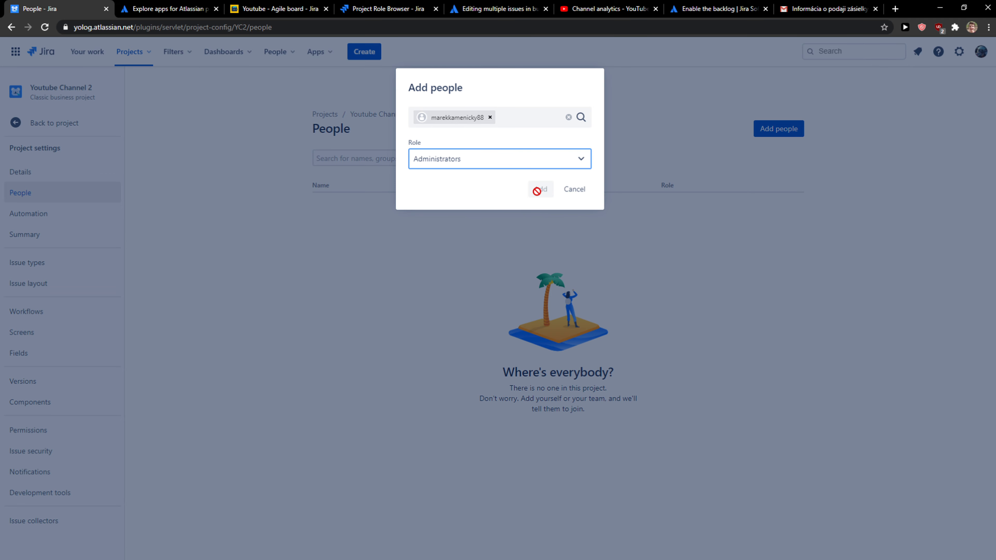
click(539, 188)
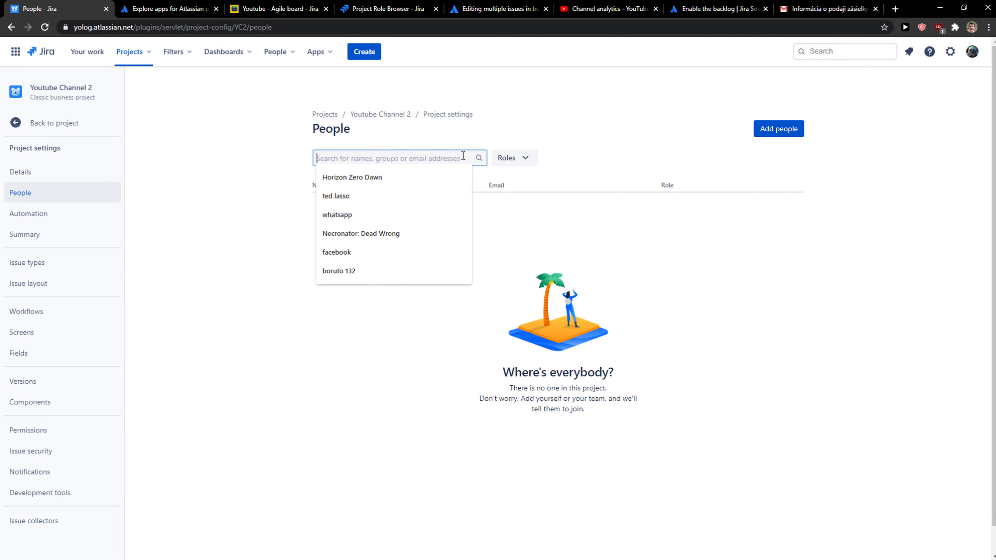
Add a person by typing 'marekka' and 'datadojo888' in Add people, ending in a 'Something went wrong' error.
click(768, 148)
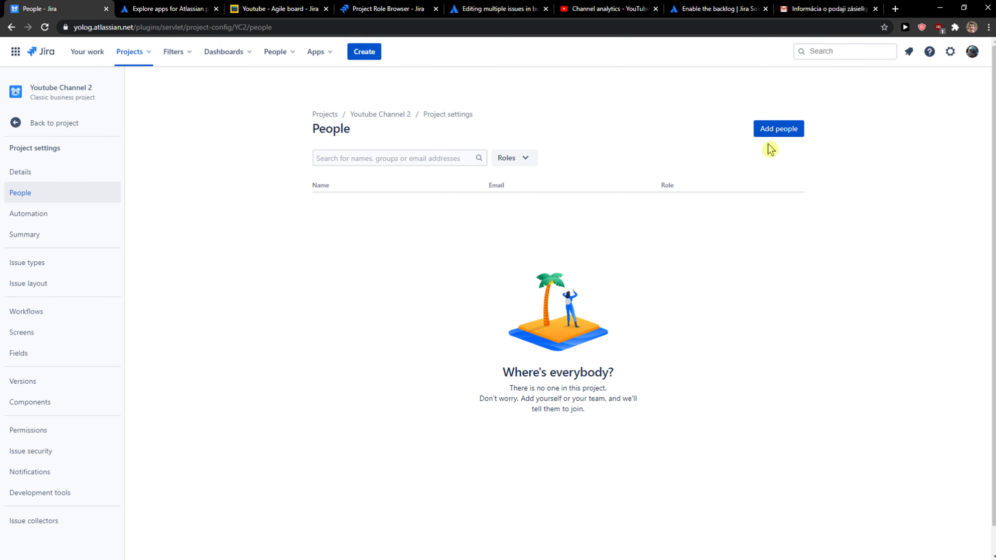
click(778, 128)
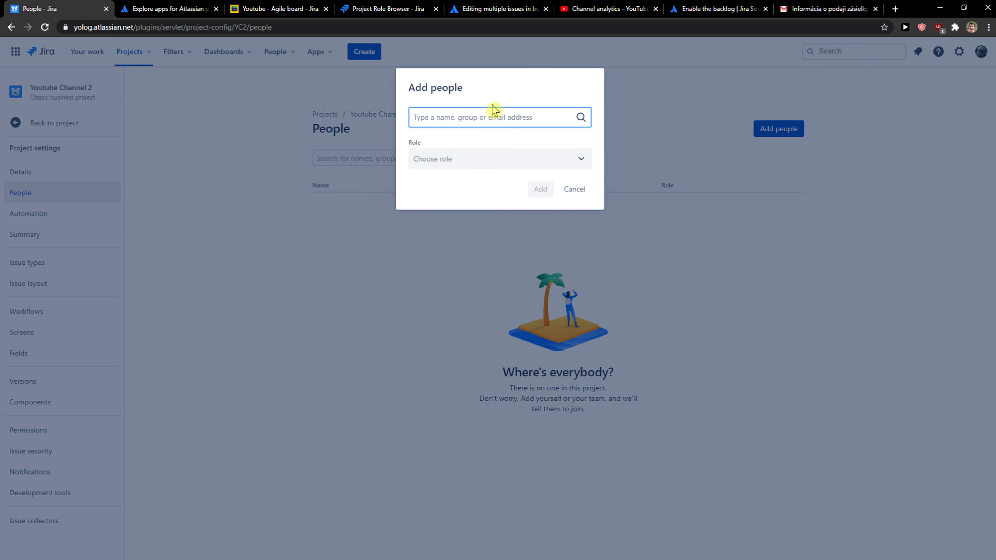
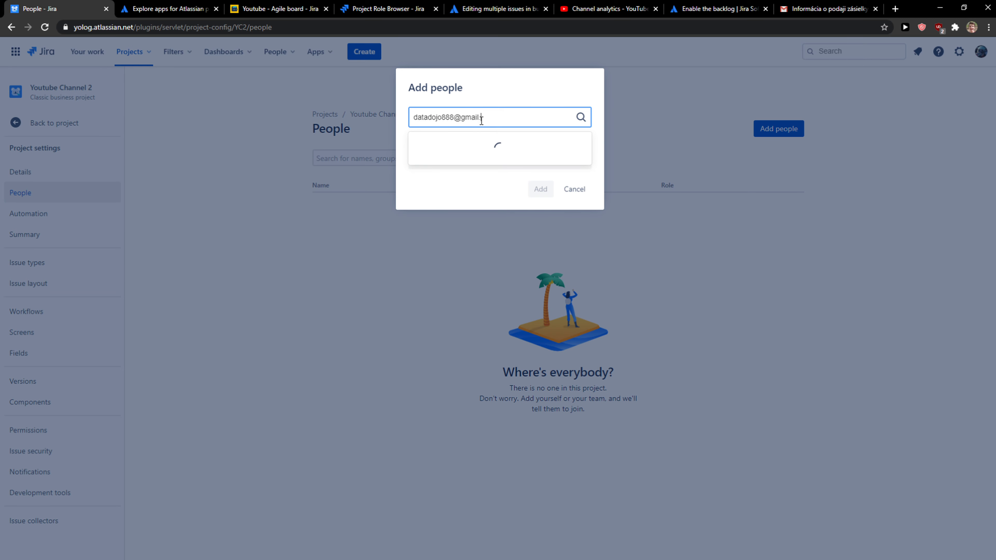
click(498, 158)
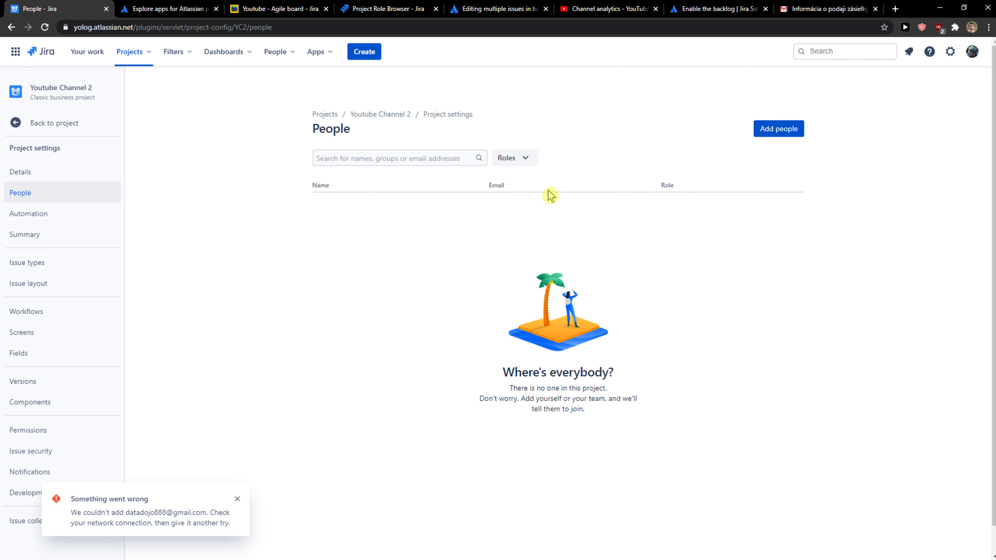
mouse_move(449, 192)
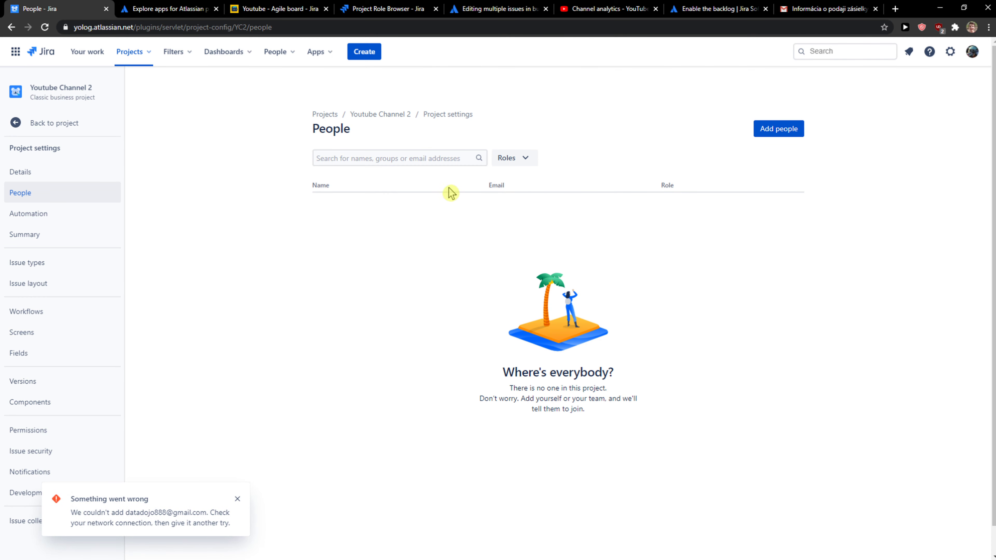